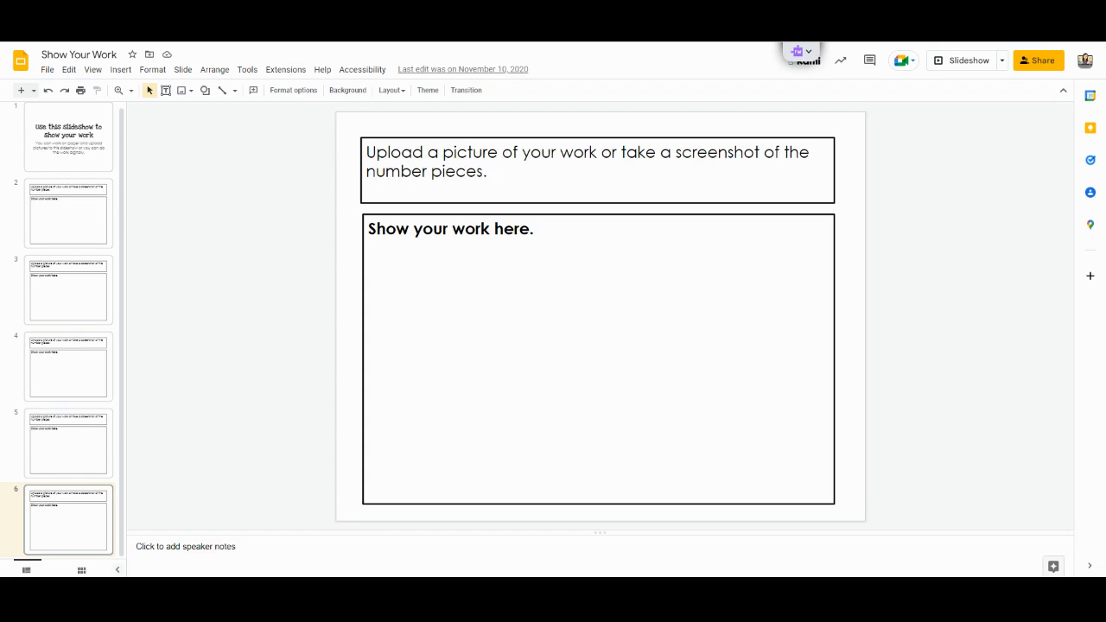
mouse_move(1089, 310)
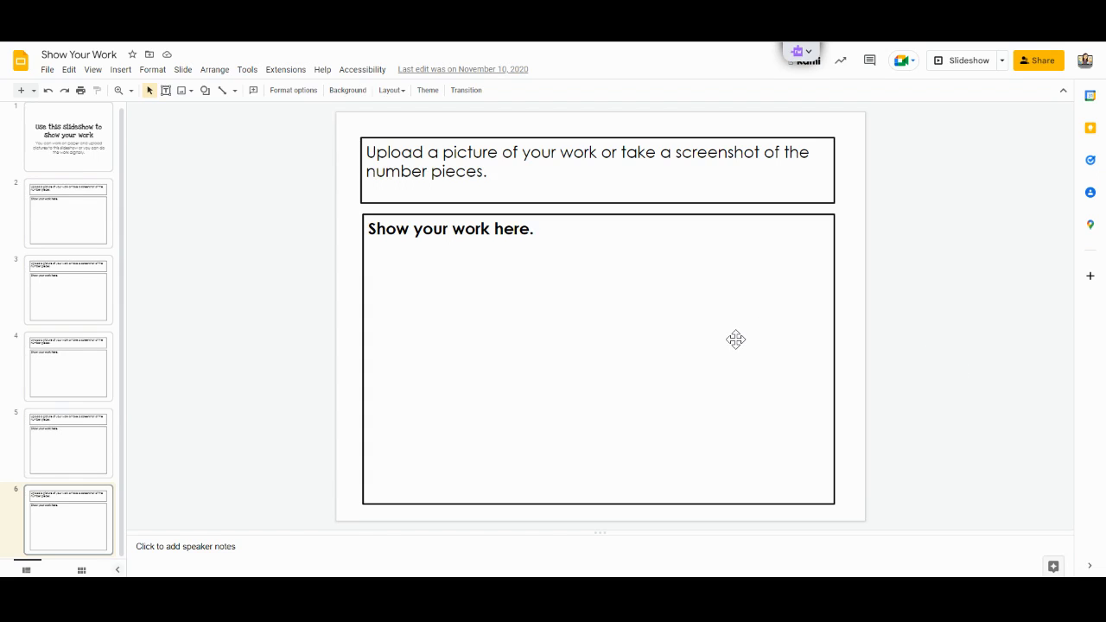
mouse_move(738, 356)
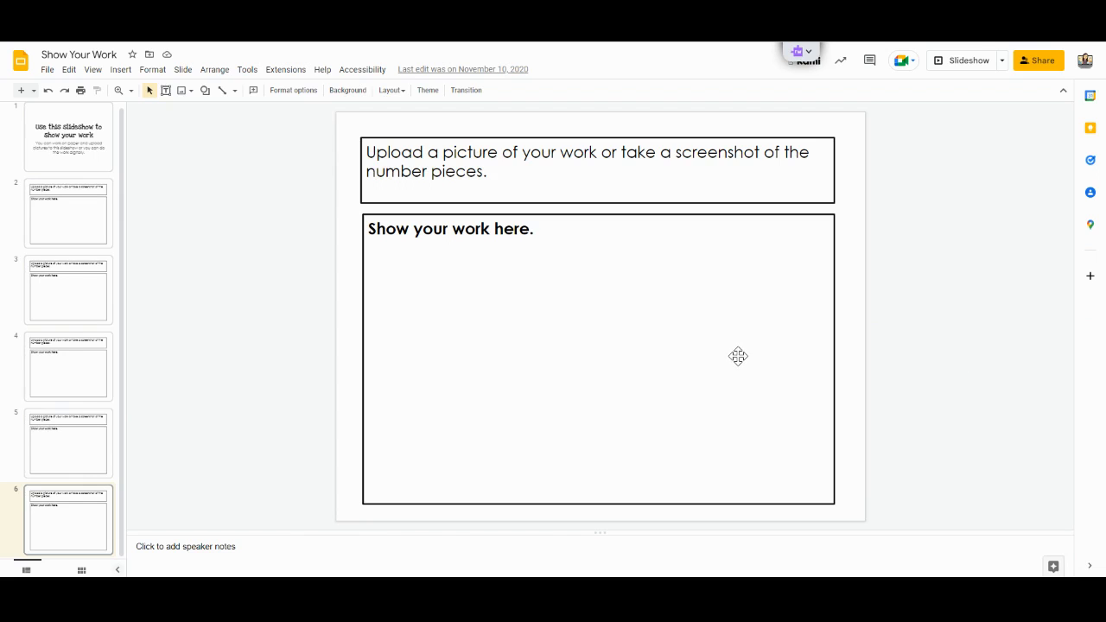
mouse_move(160, 214)
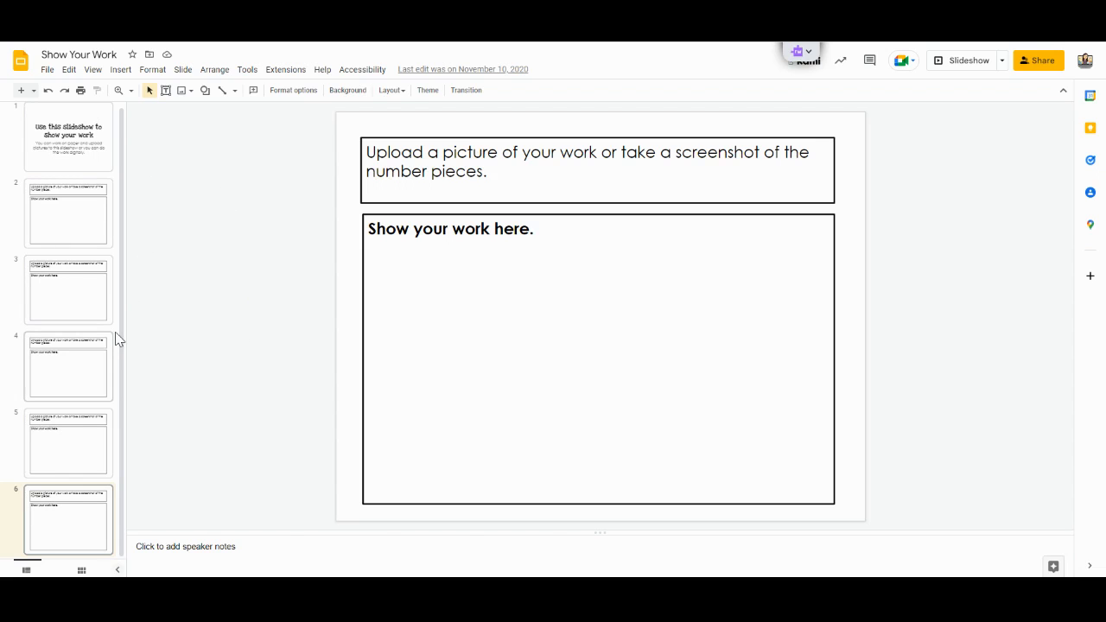
mouse_move(93, 251)
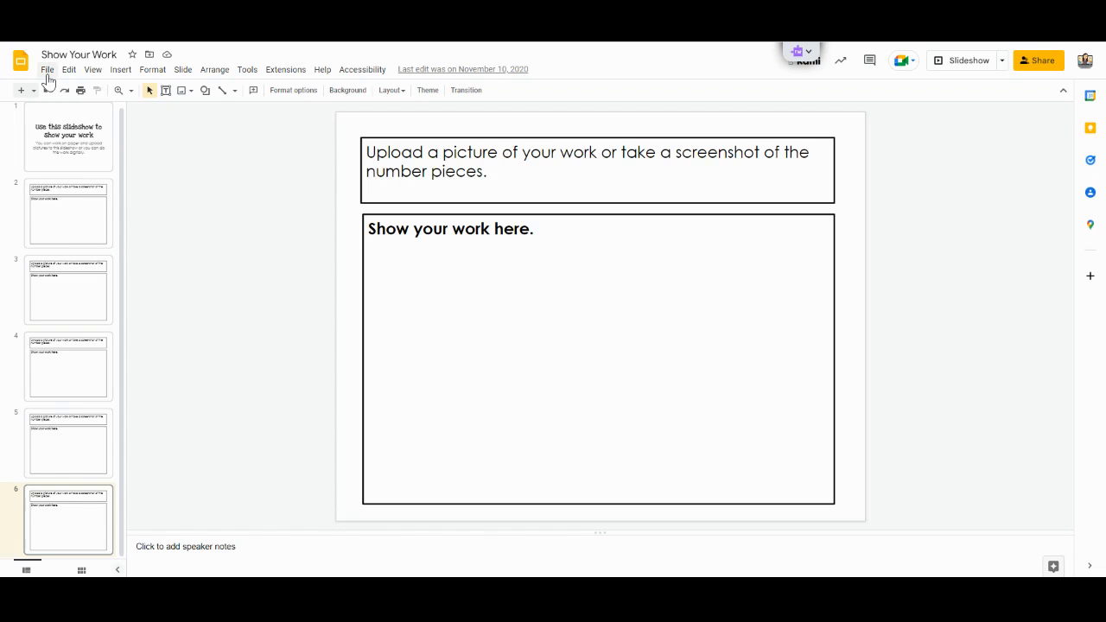
Step: Open the full version history from the File menu and preview the September 28, 1:59 PM version
click(47, 69)
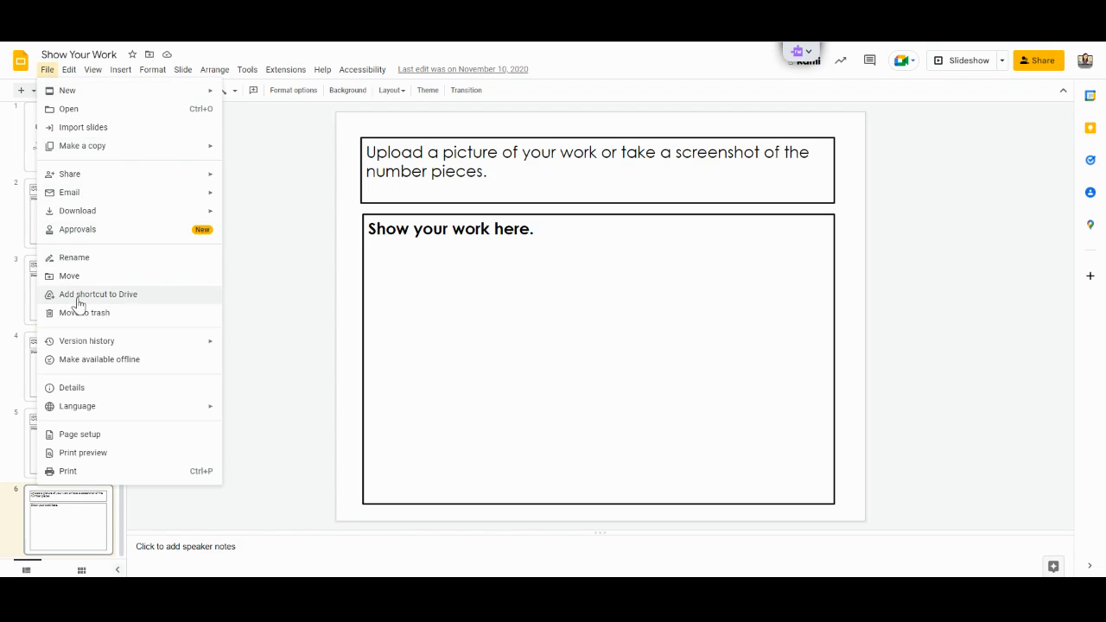
mouse_move(86, 341)
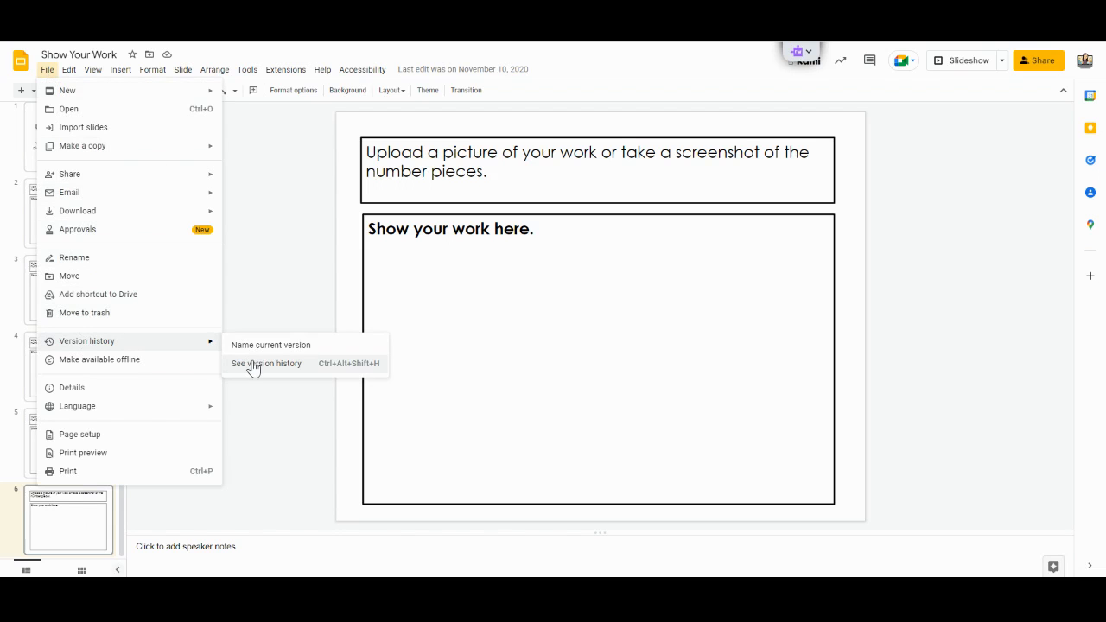
click(266, 363)
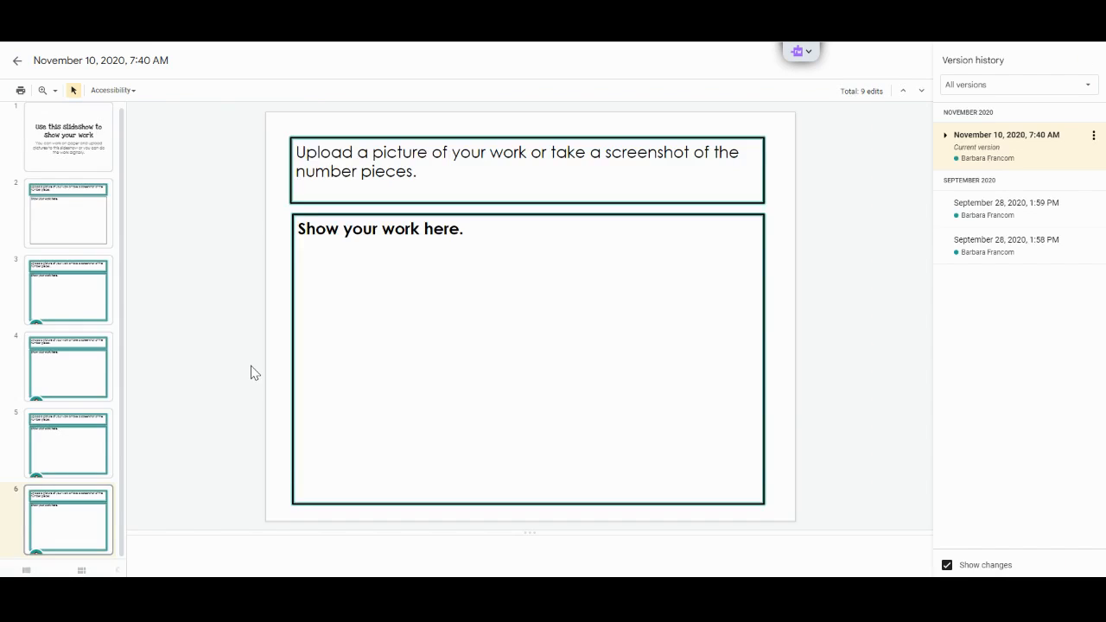
mouse_move(266, 370)
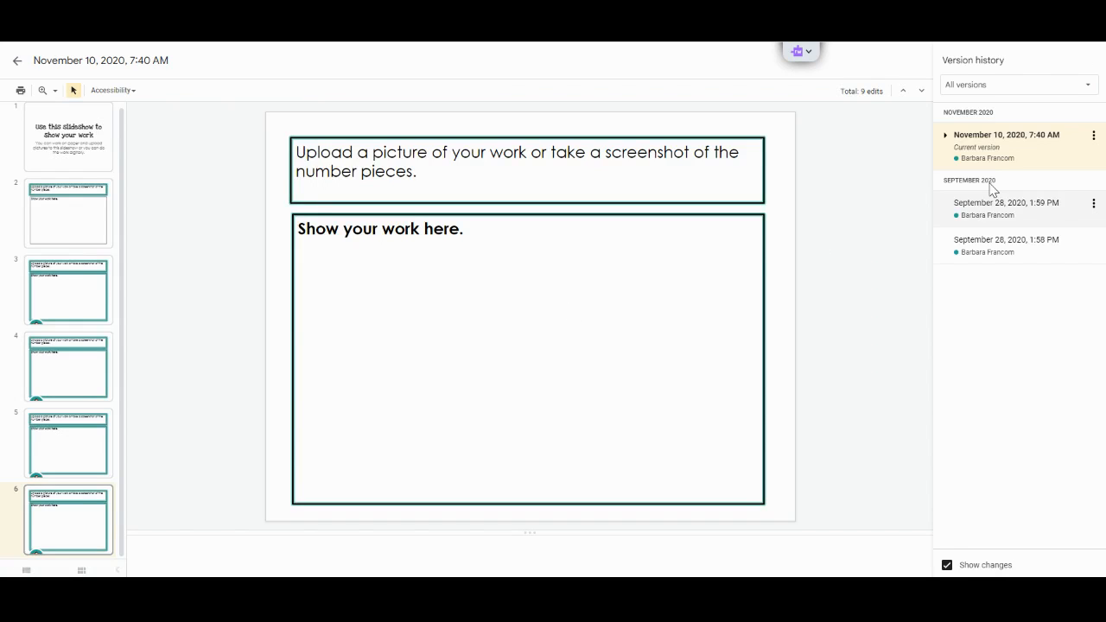
click(1006, 202)
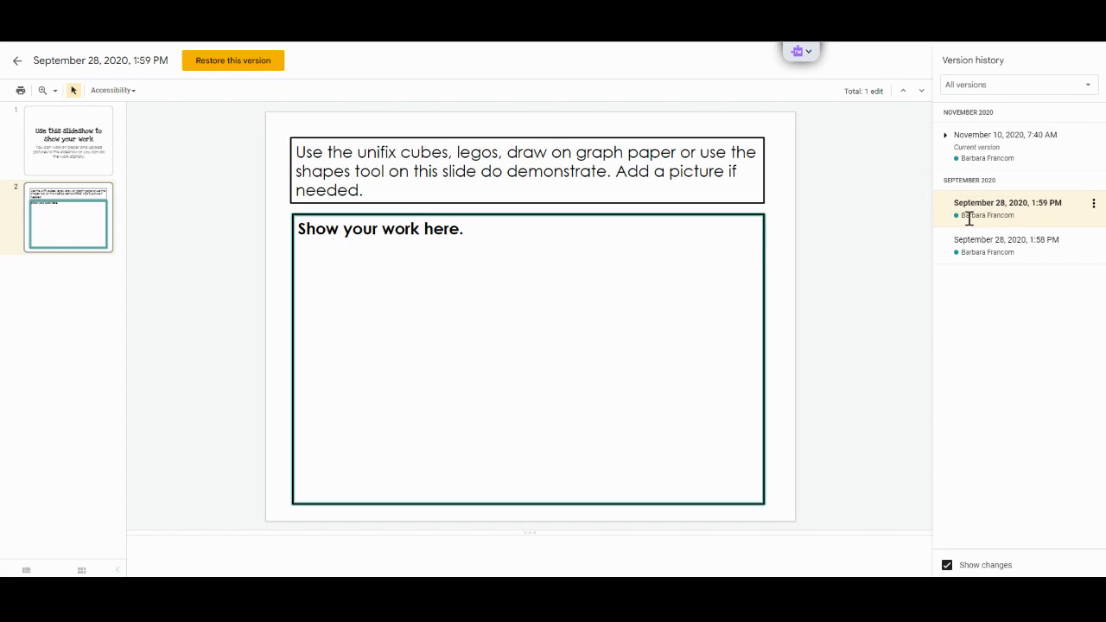
Step: Name the September 28, 1:59 PM version 'One problem with unifix cubes', then preview the November 10 version
click(1007, 202)
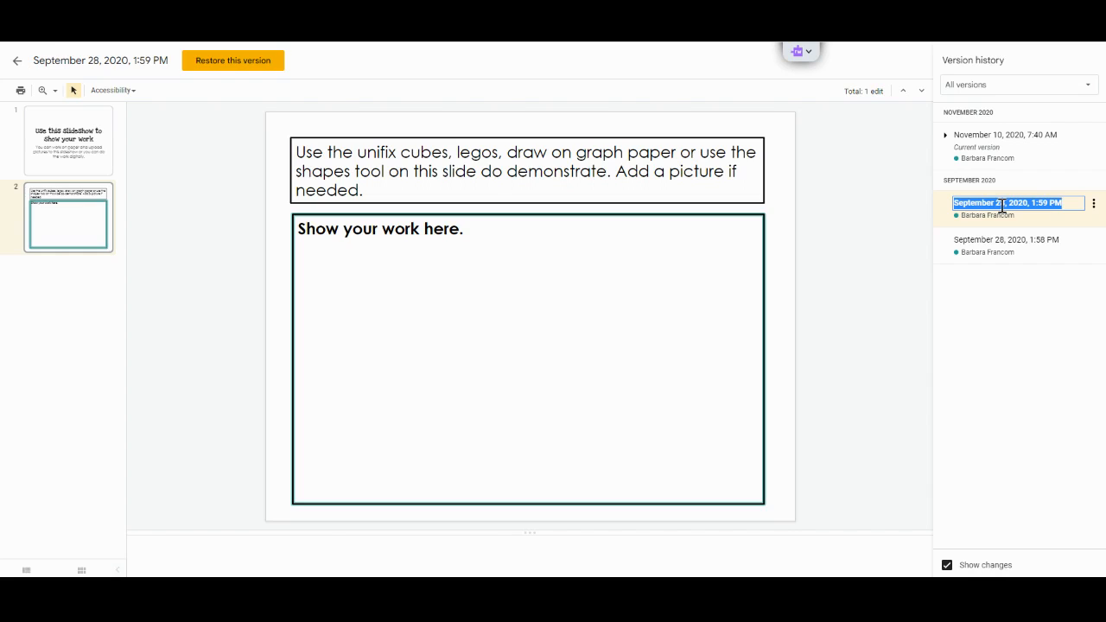
text(One problem)
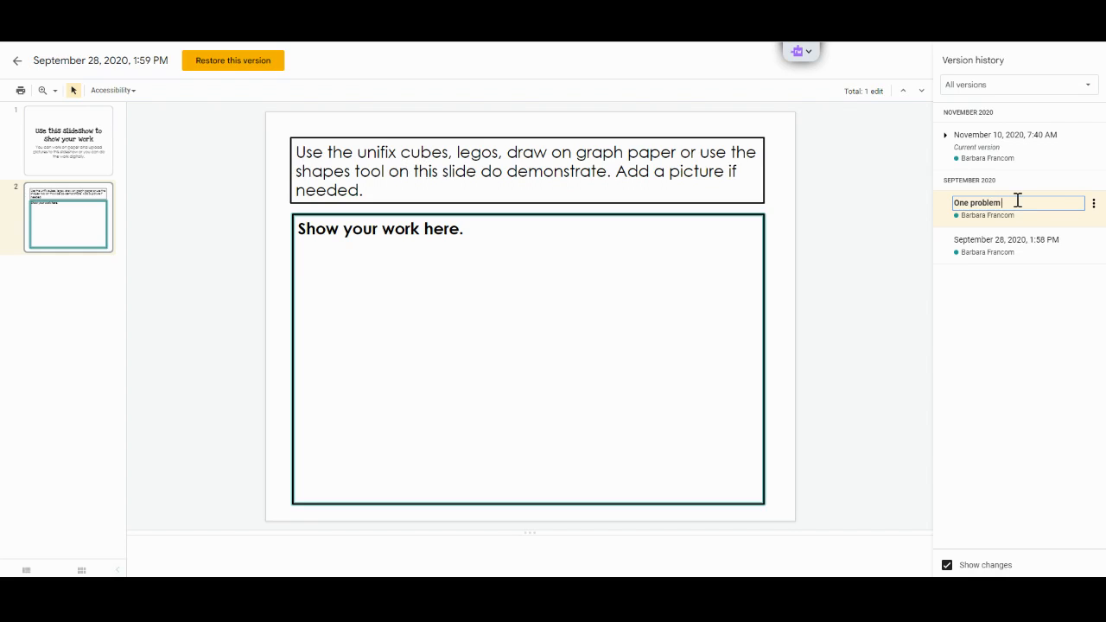
text(with unifix cubes)
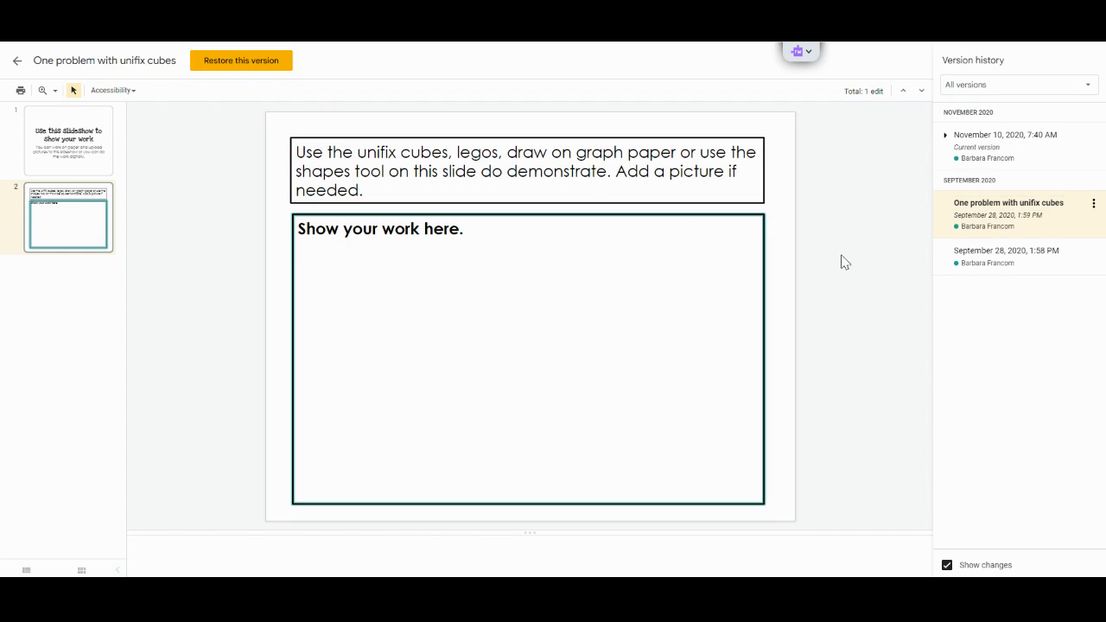
click(1005, 134)
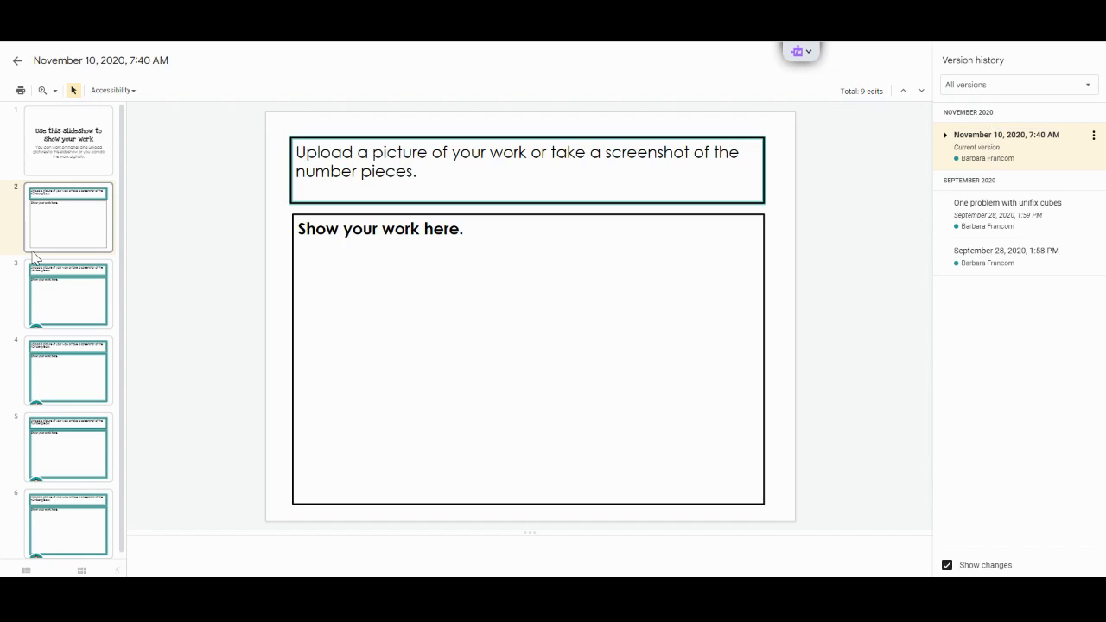
Step: Name the current November 10 version 'Uploading pictures of work' and preview the unifix cubes version
click(69, 370)
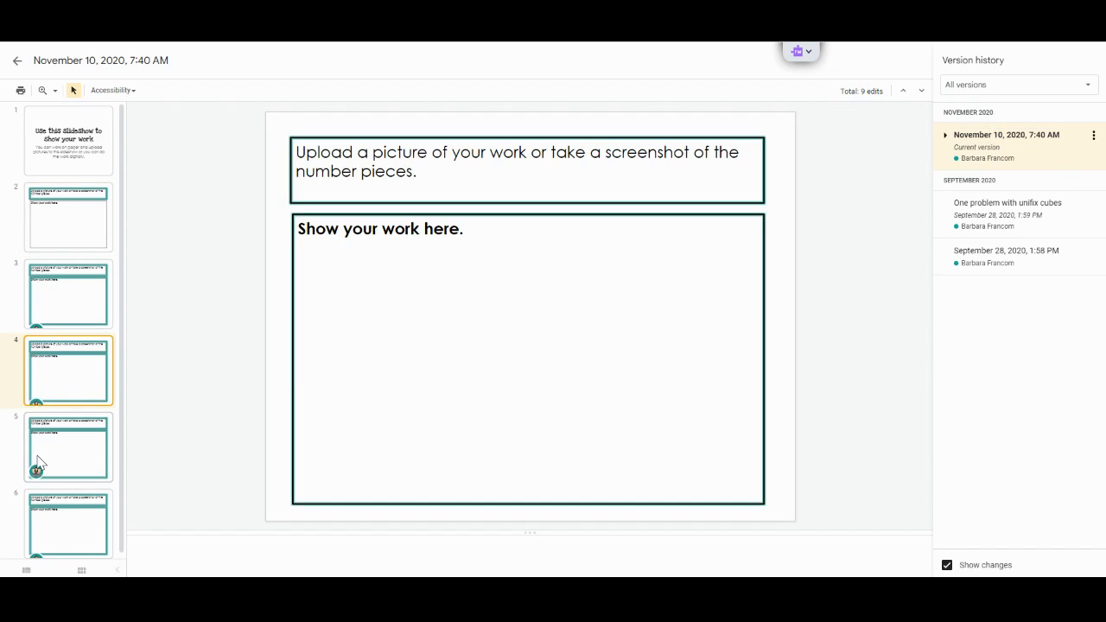
click(70, 446)
text(Uploading)
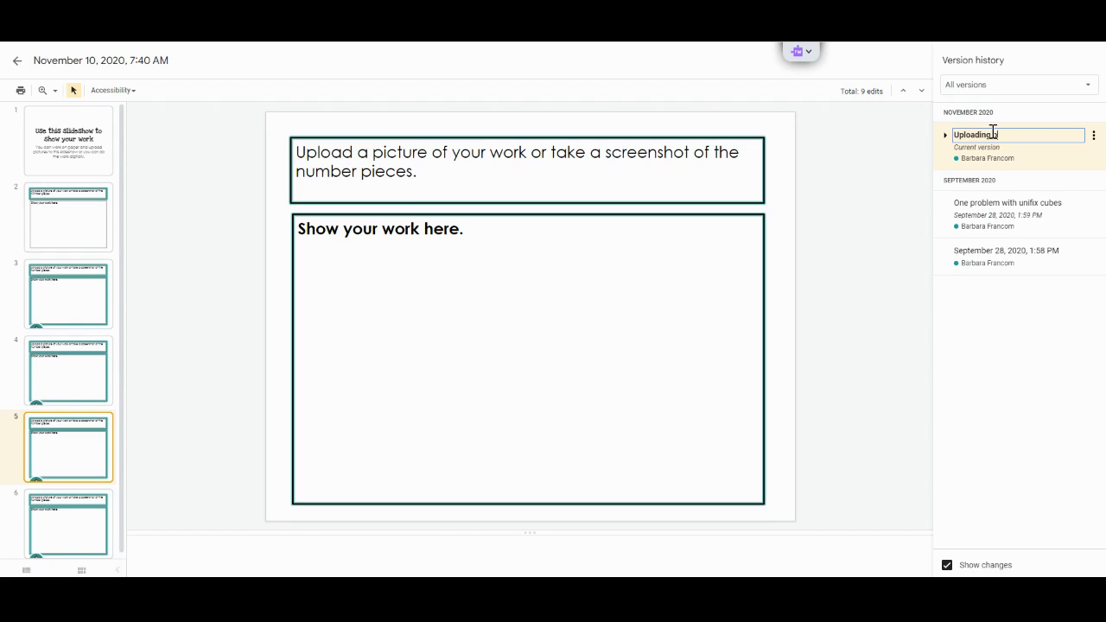
text(pictures of work)
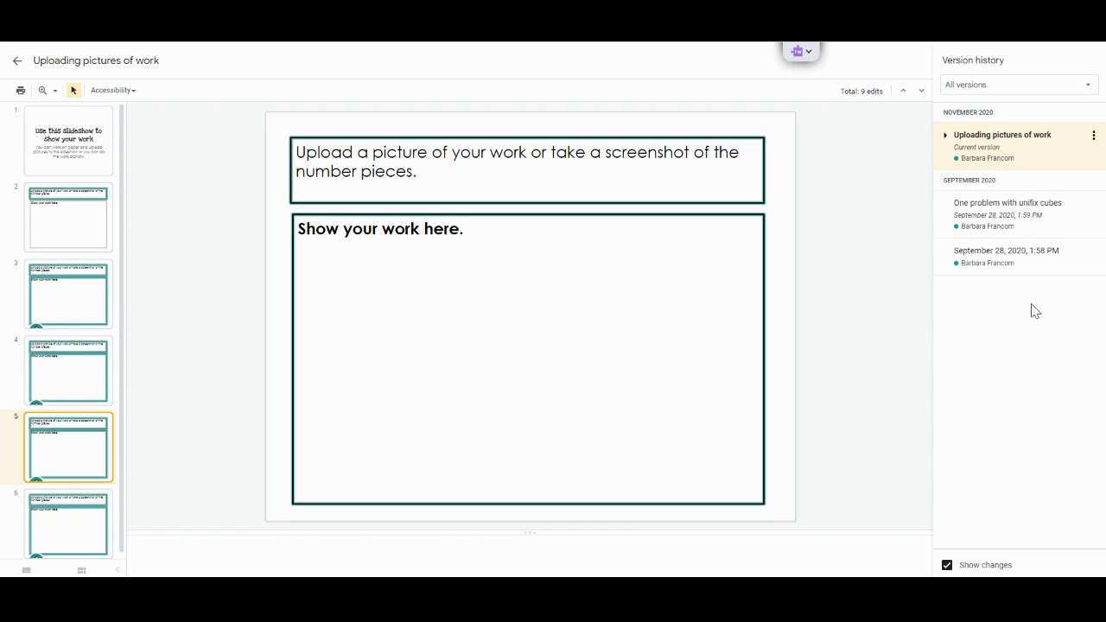
mouse_move(788, 309)
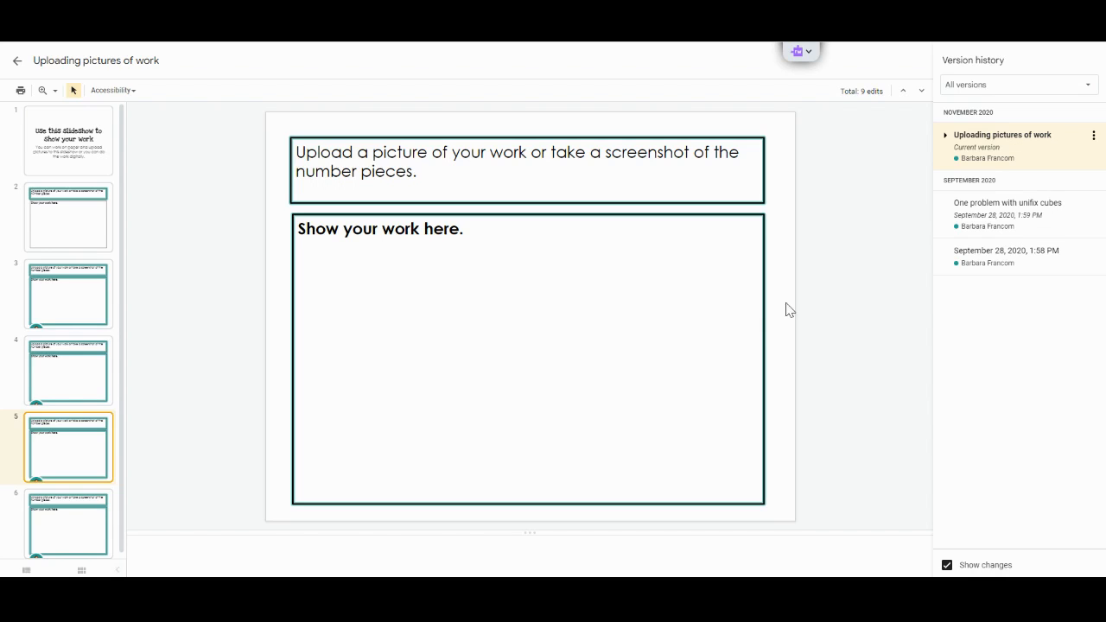
click(1007, 202)
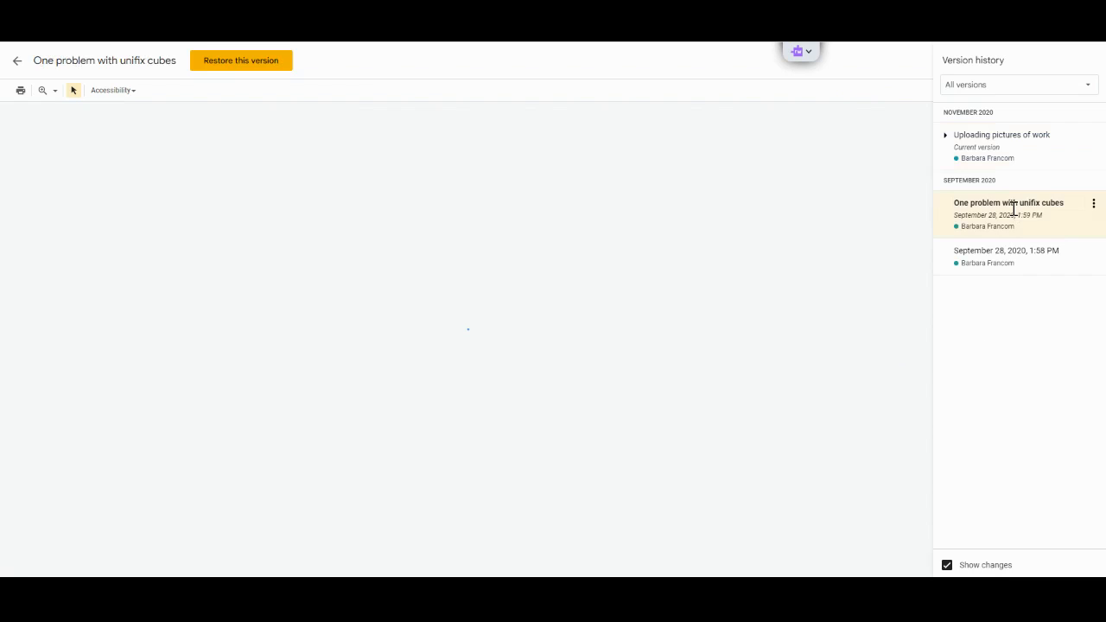
Step: Restore the 'One problem with unifix cubes' version from its options menu and confirm
click(1008, 202)
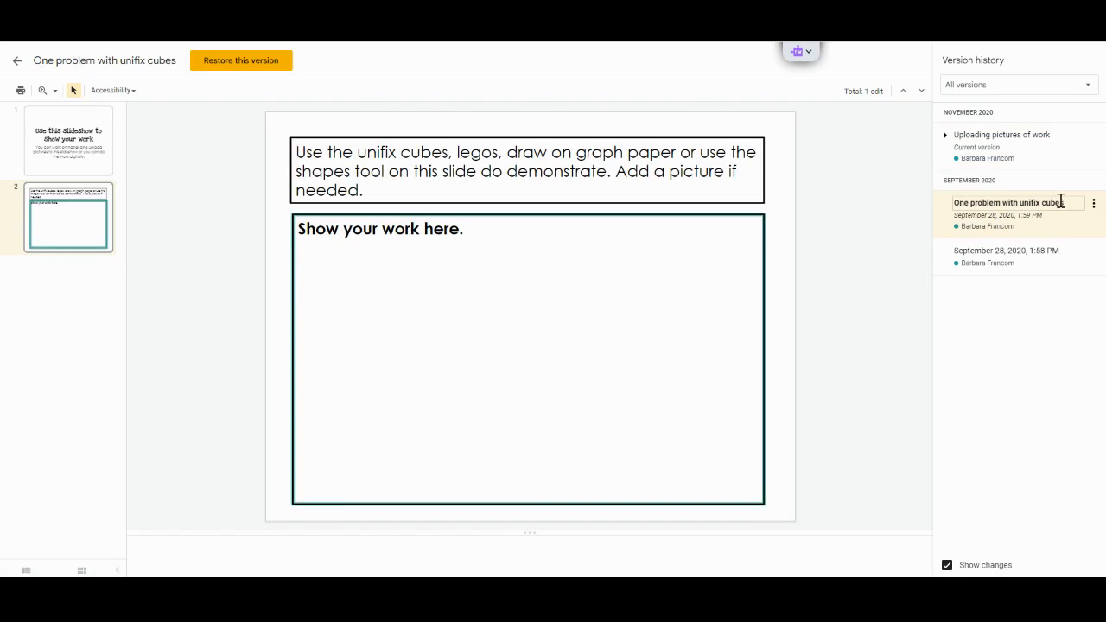
click(1093, 203)
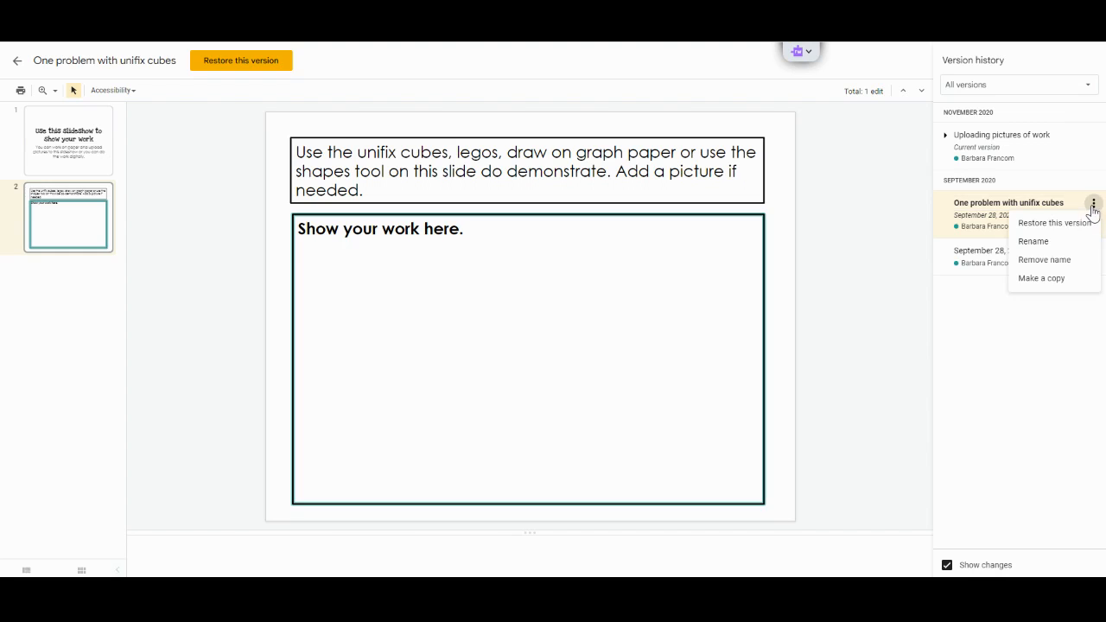
click(1053, 222)
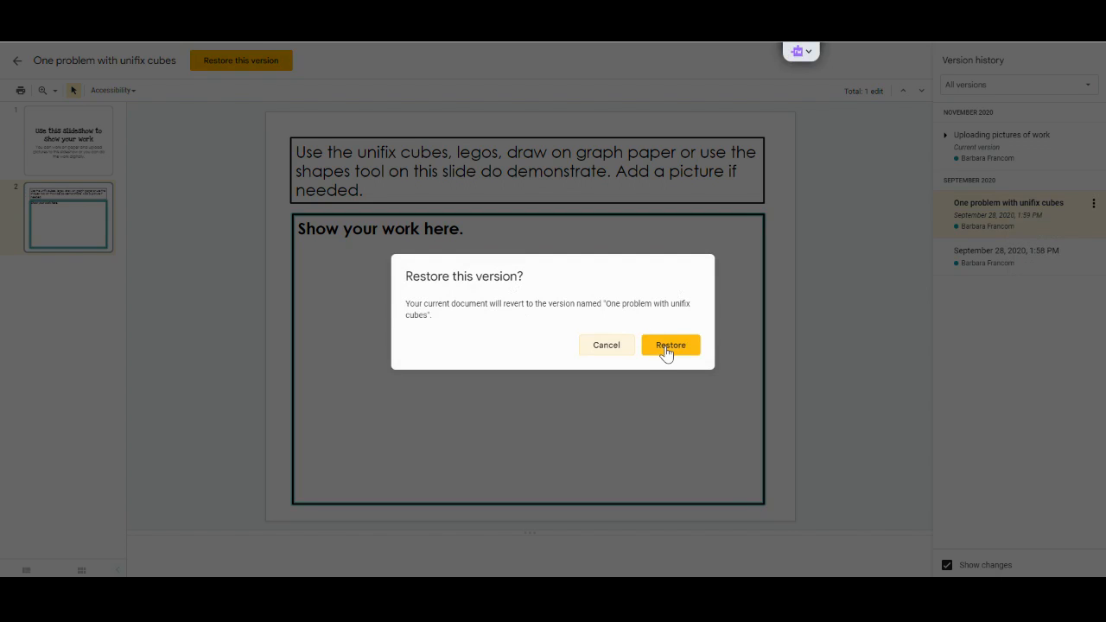
click(671, 345)
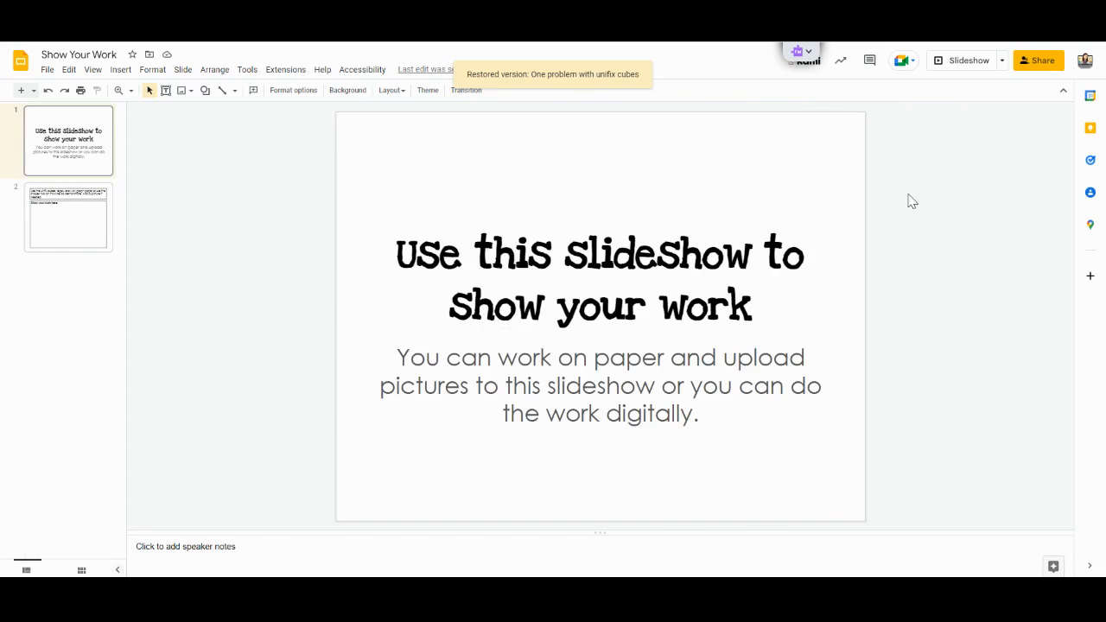
Step: Reopen version history and select the new current Today entry restored from September 28
click(46, 70)
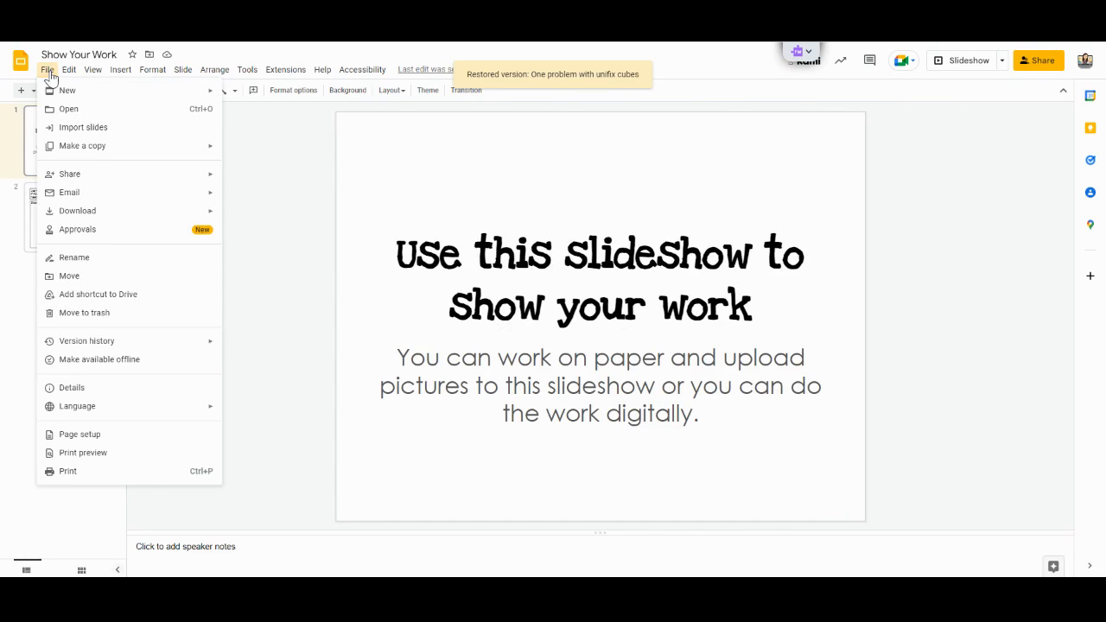
mouse_move(87, 340)
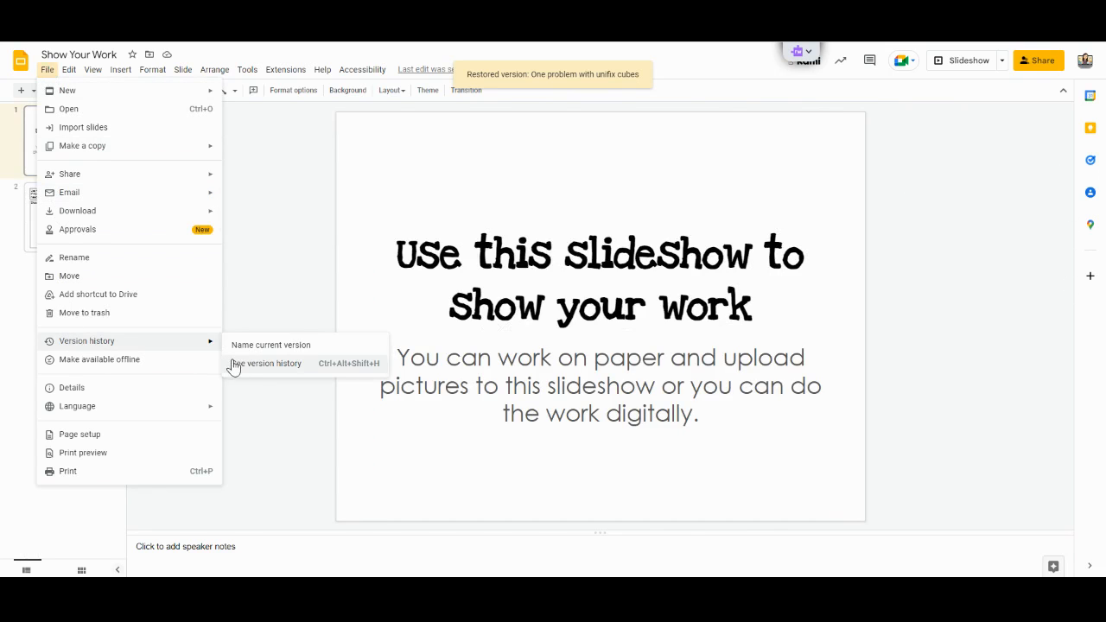
click(264, 363)
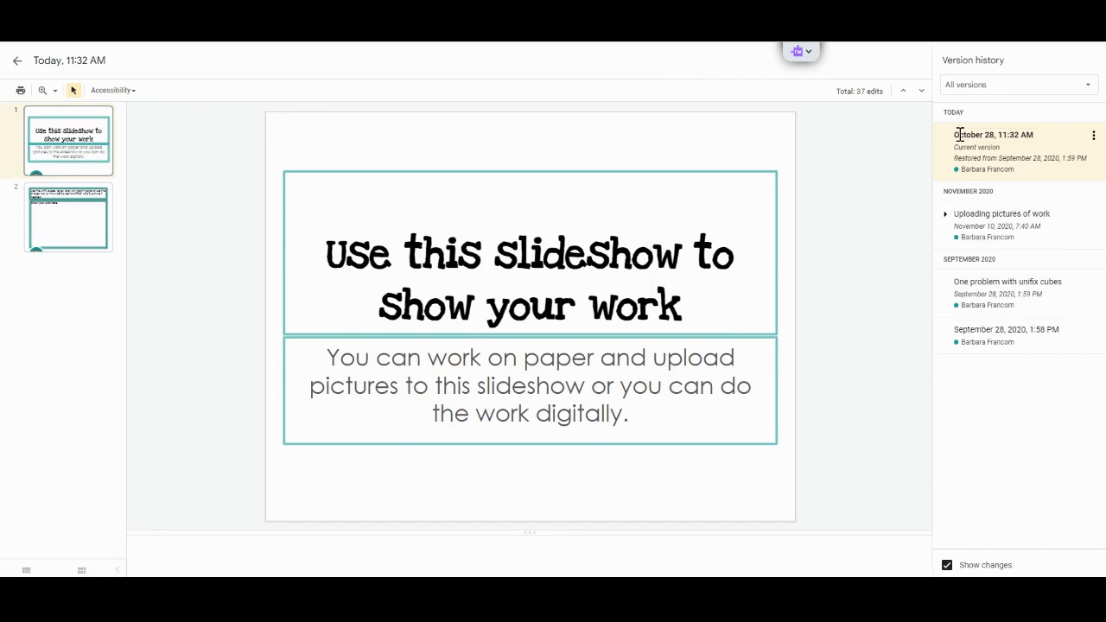
click(994, 135)
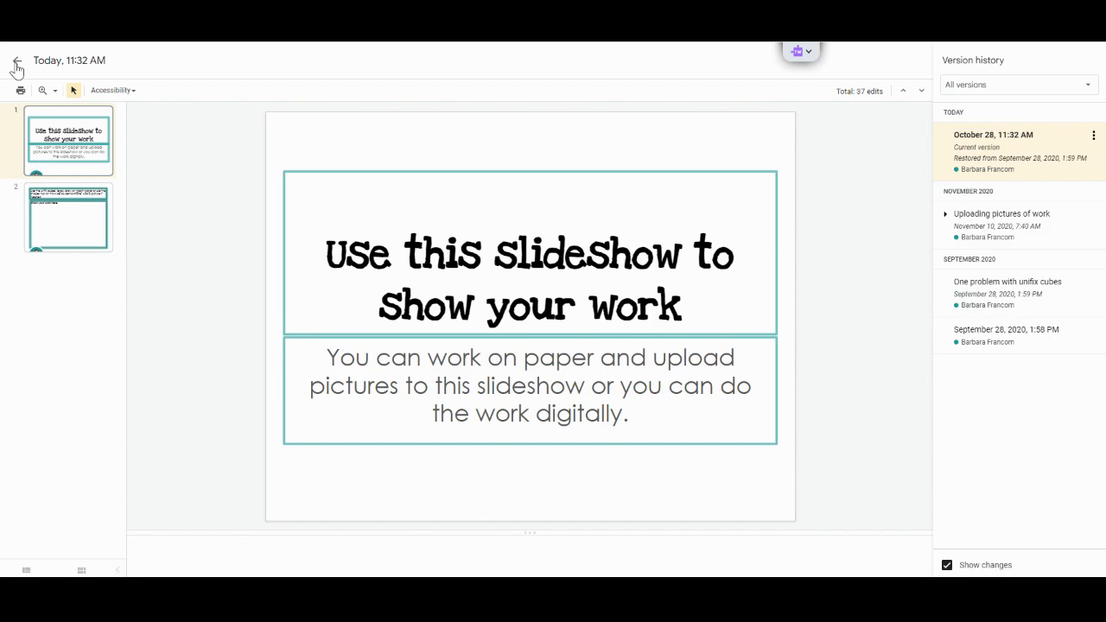
Step: Leave version history and return to editing the two-slide Show Your Work deck
click(17, 61)
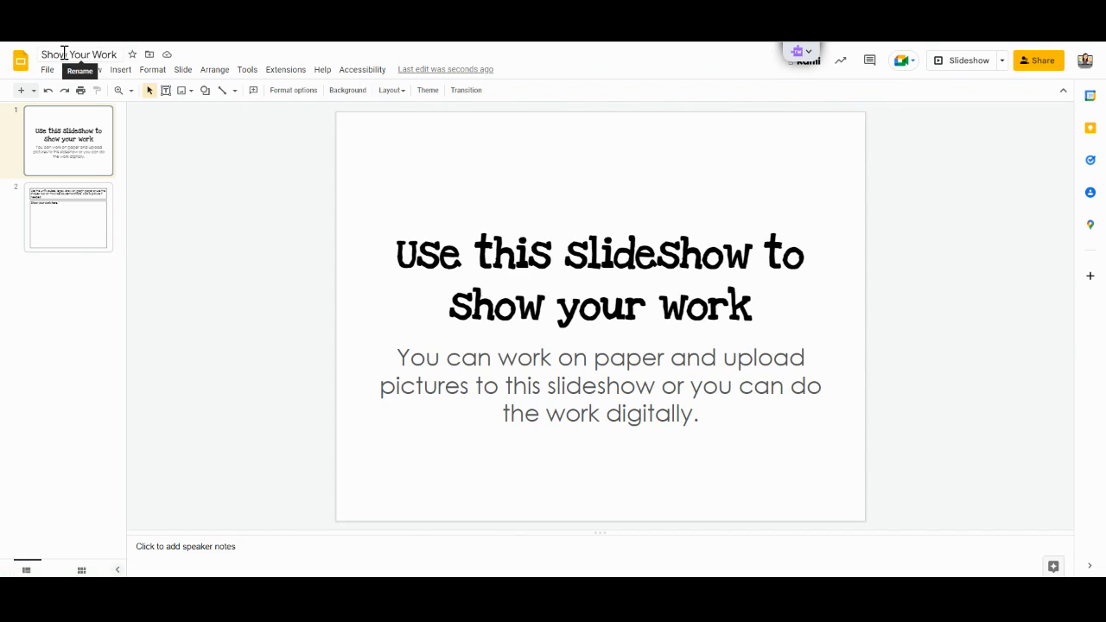
mouse_move(102, 53)
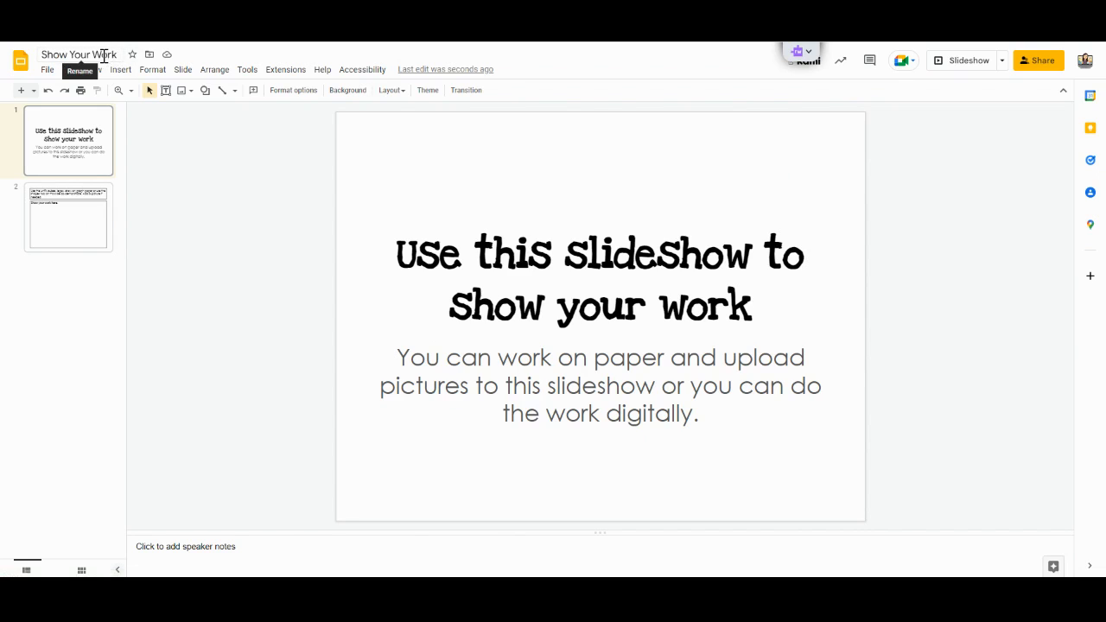
mouse_move(21, 60)
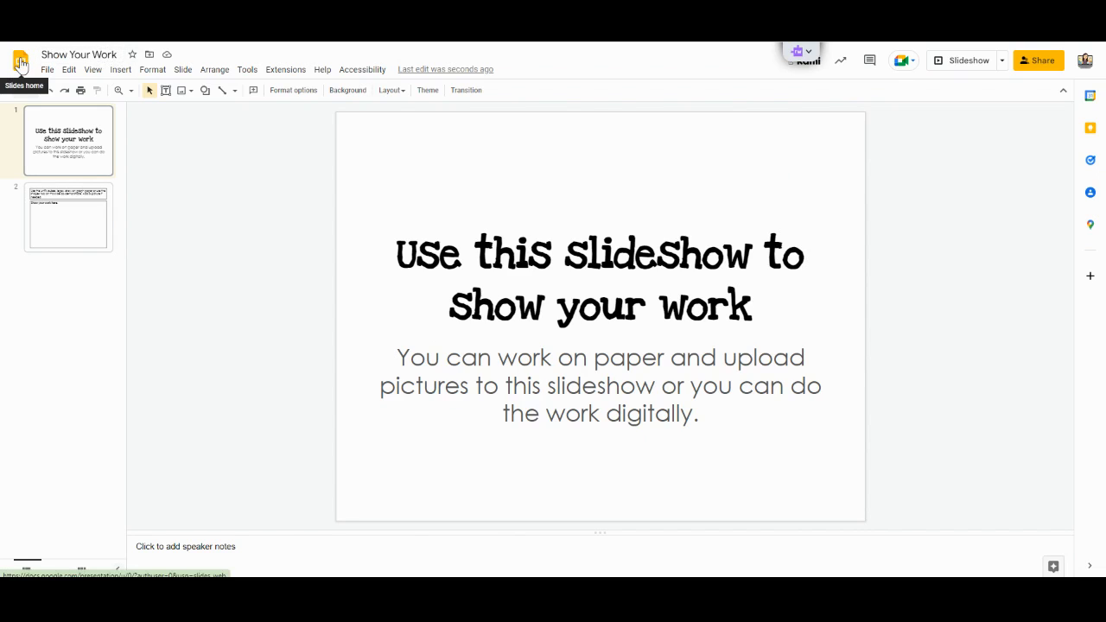